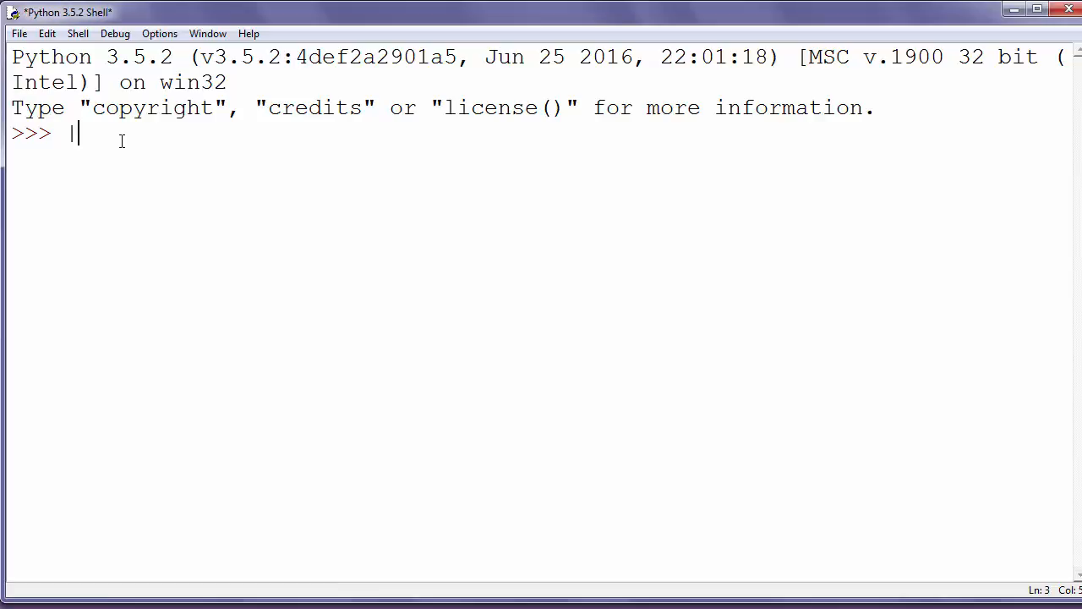
# Sketch the |-5| = 5 and |5| = 5 notation at the prompt, then erase it.
pyautogui.write('=')
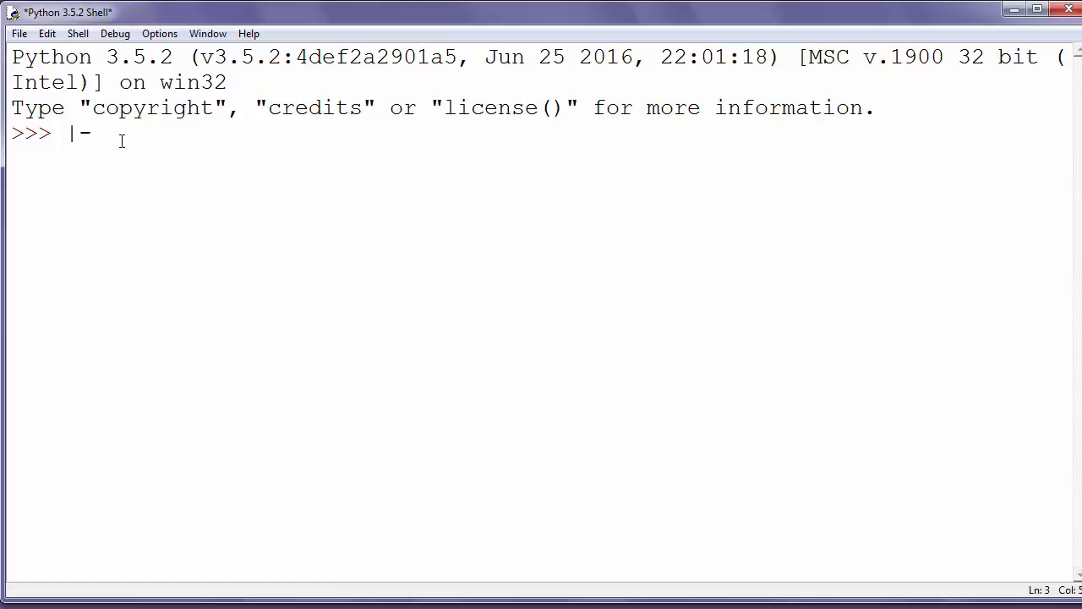
pyautogui.write('5|')
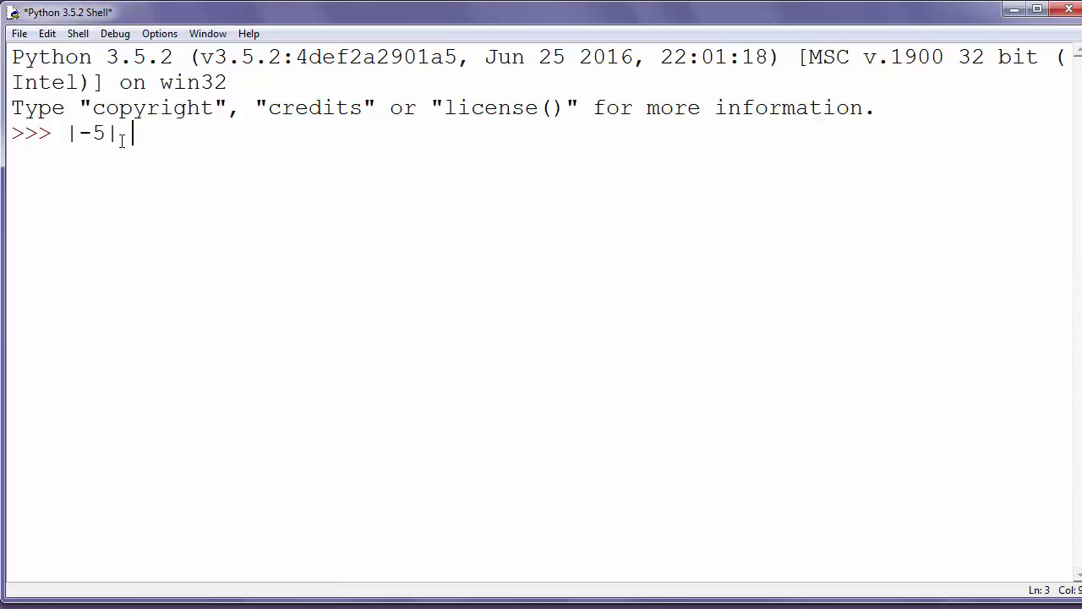
pyautogui.write('= 6')
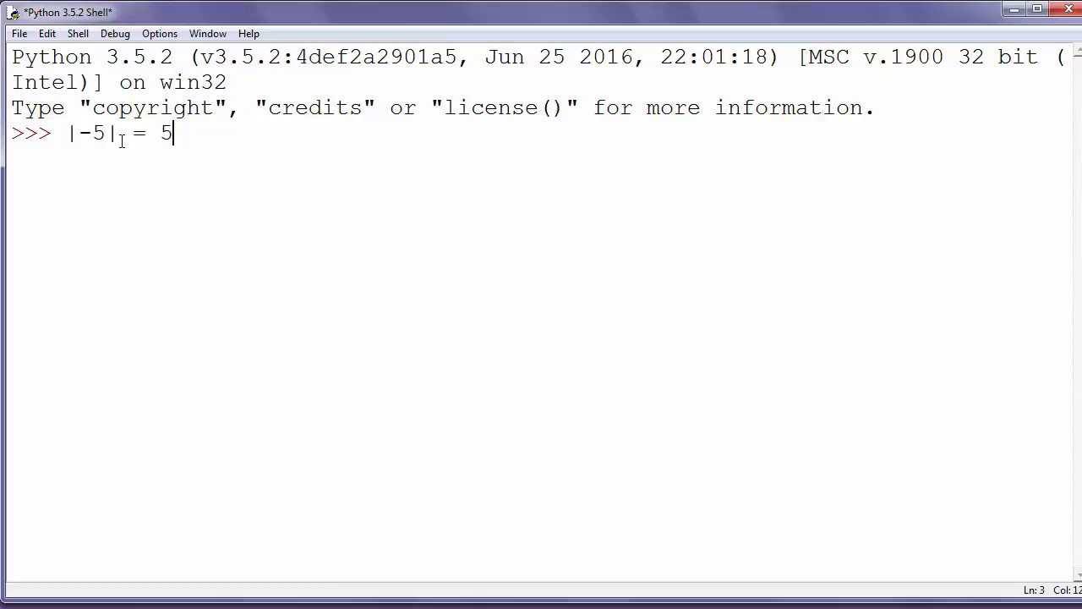
pyautogui.press('Backspace')
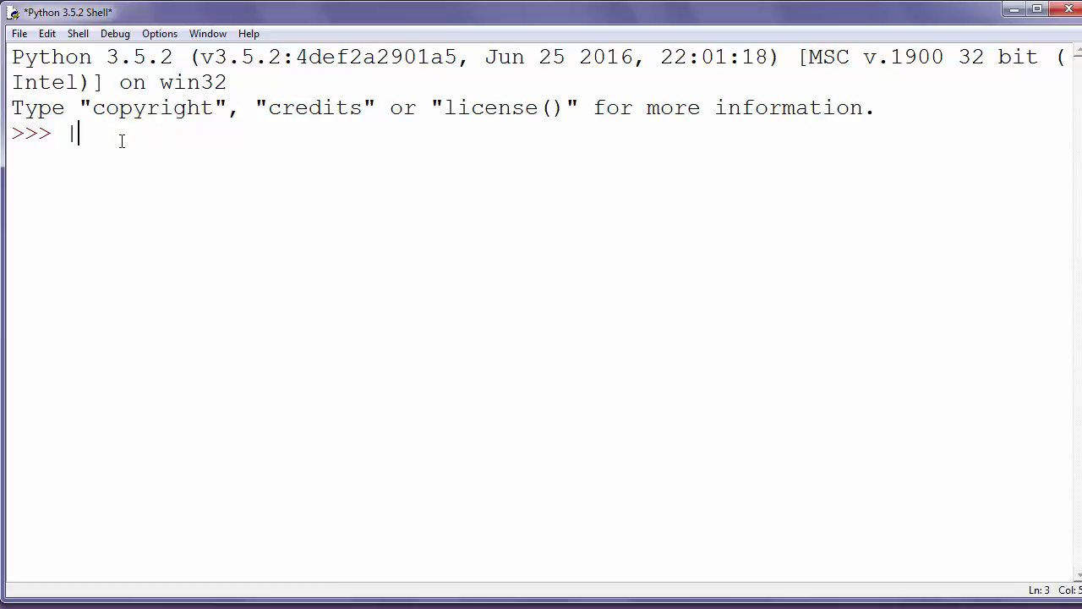
pyautogui.write('5|')
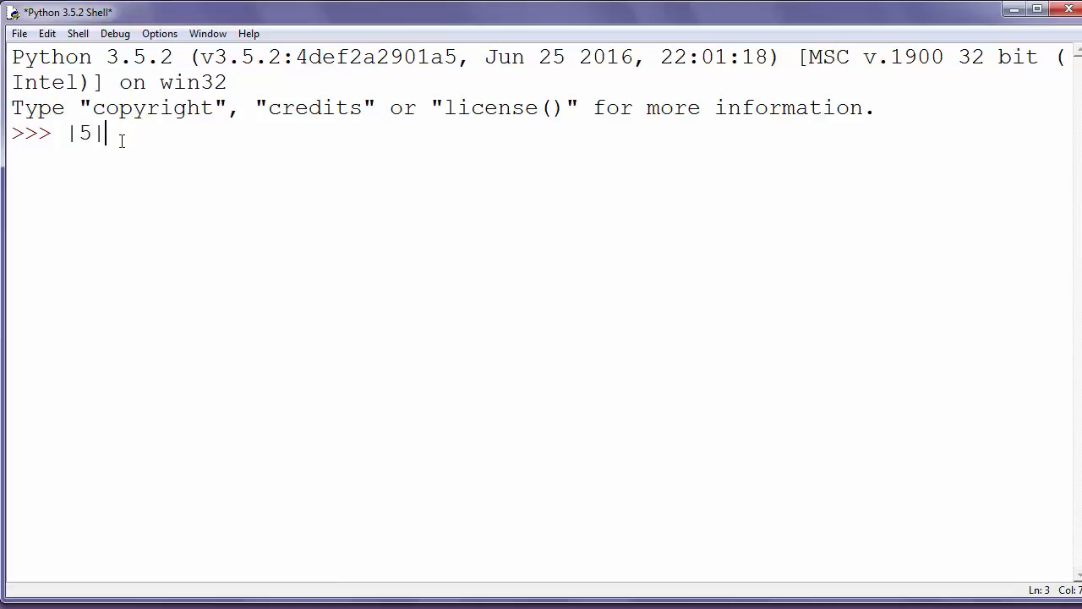
pyautogui.write('=5')
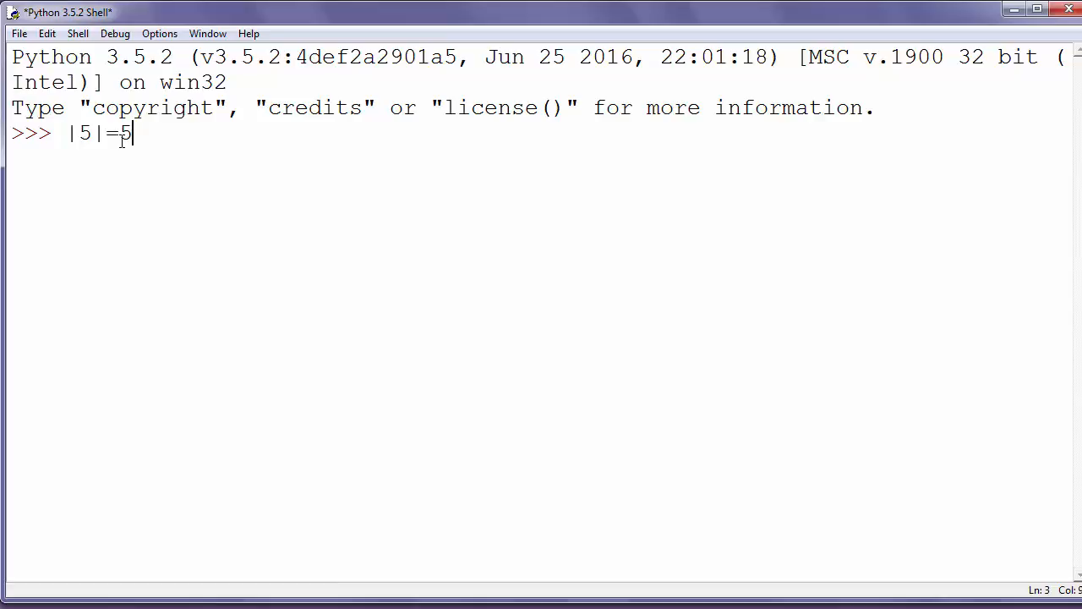
pyautogui.press('ctrl+a')
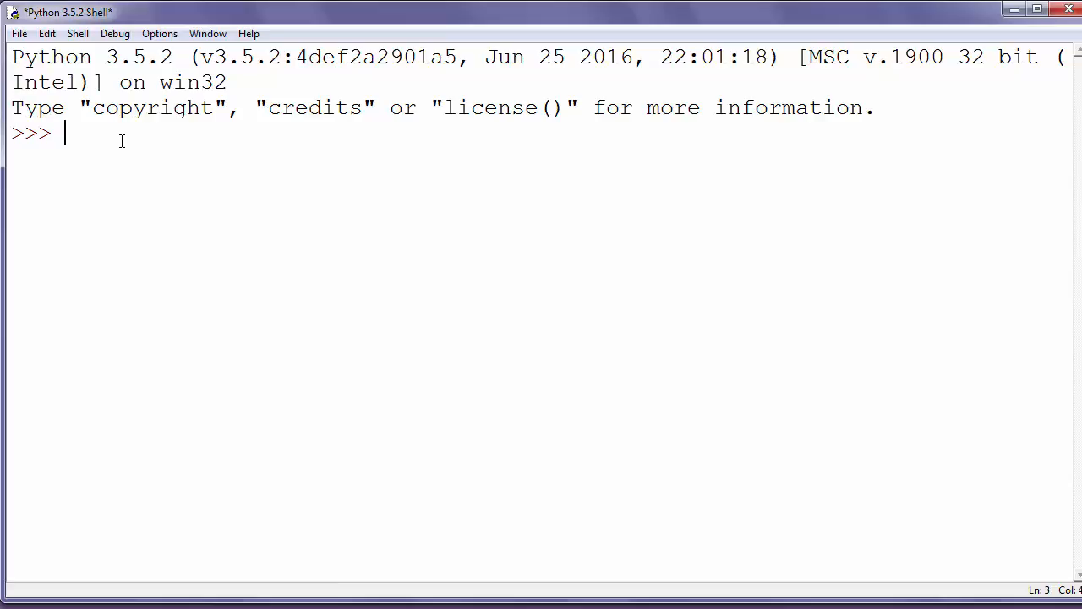
# Assign x = abs(-5) and print x, showing 5.
pyautogui.write('x')
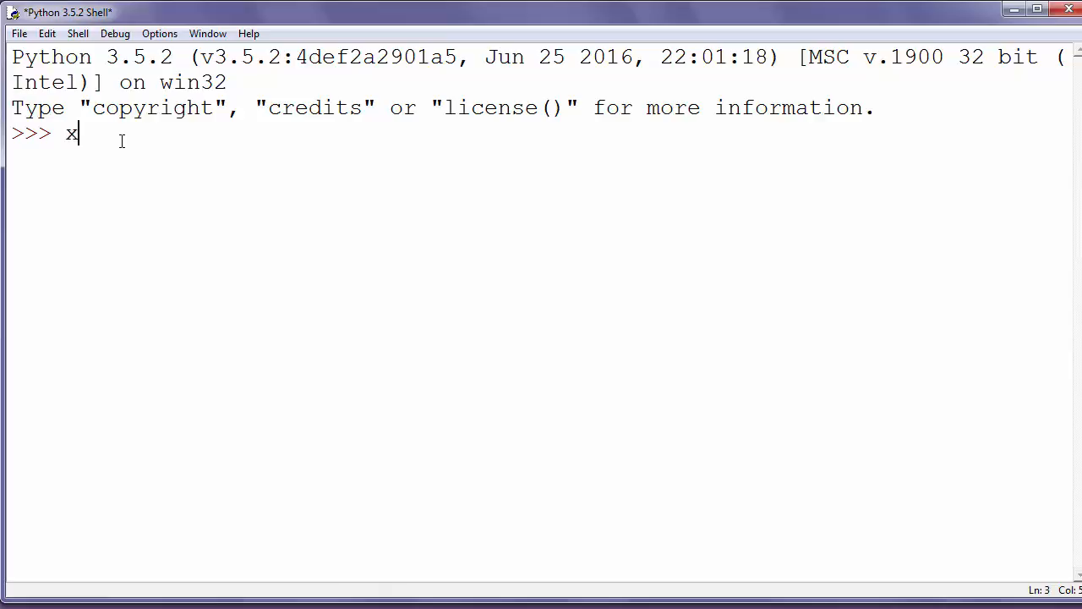
pyautogui.write('=')
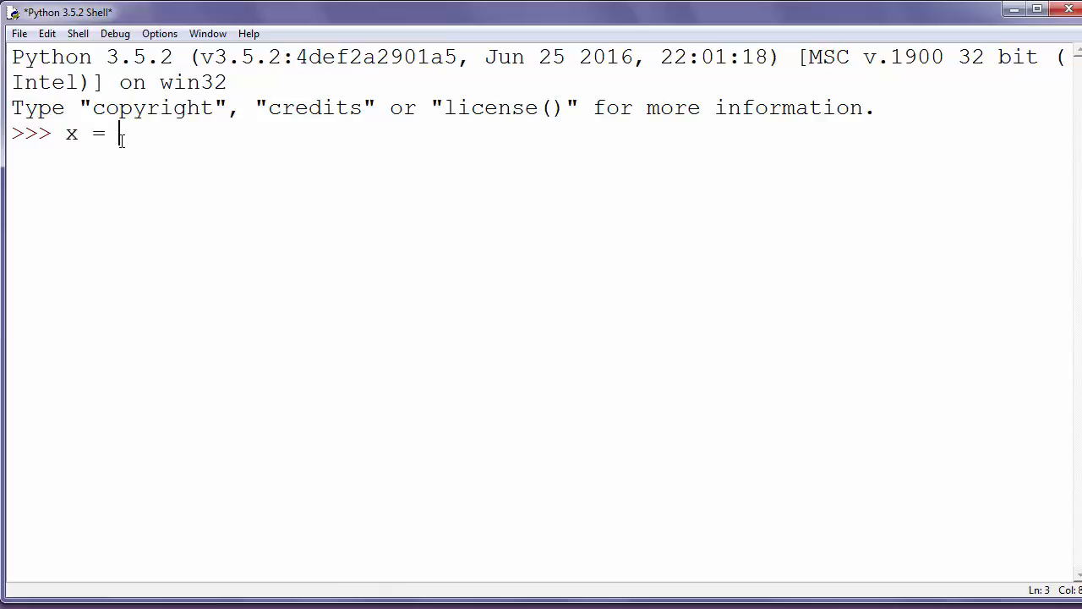
pyautogui.write('abs(')
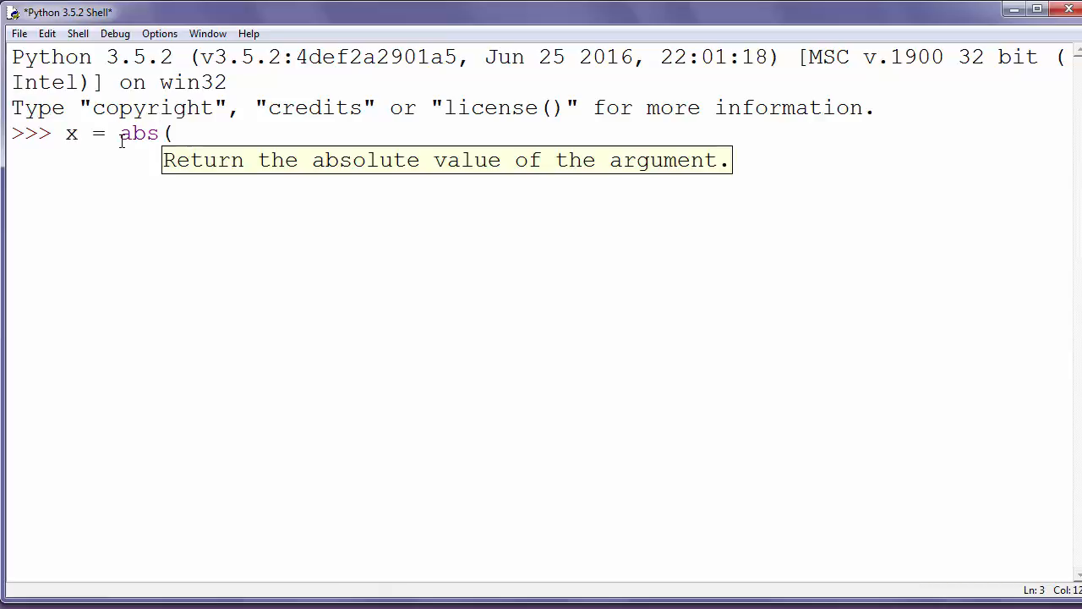
pyautogui.write('-5')
pyautogui.write('p')
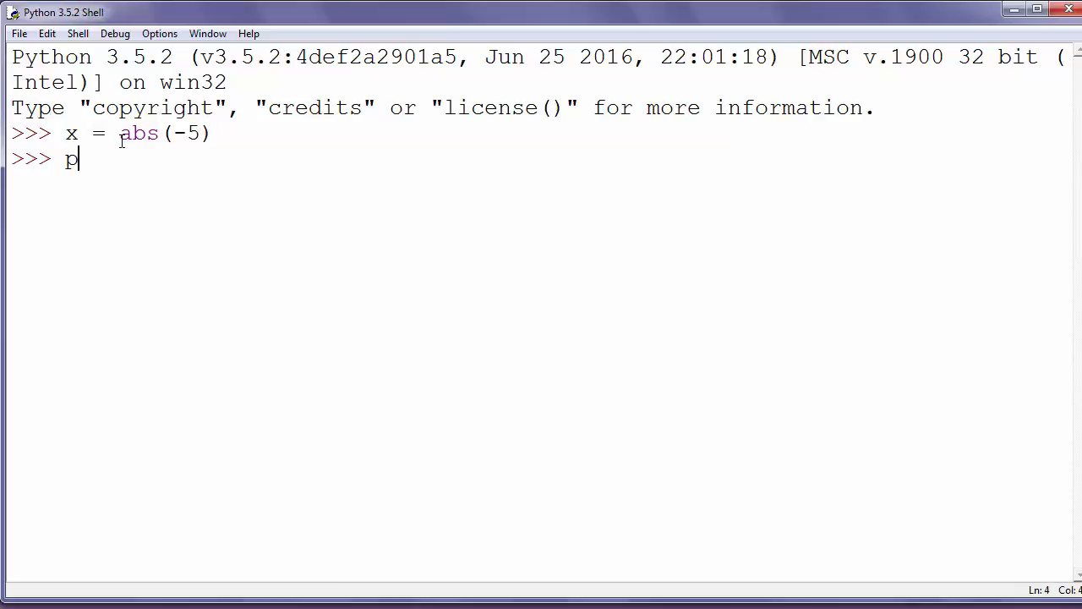
pyautogui.write('rint(x)')
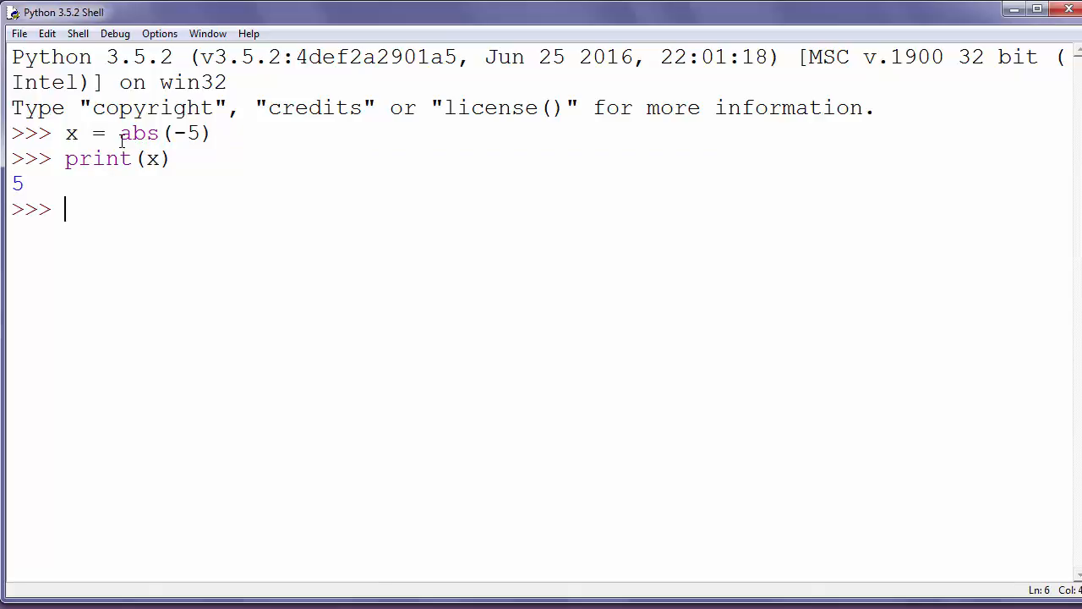
# Assign x = abs(5) and print x, again showing 5.
pyautogui.write('x =')
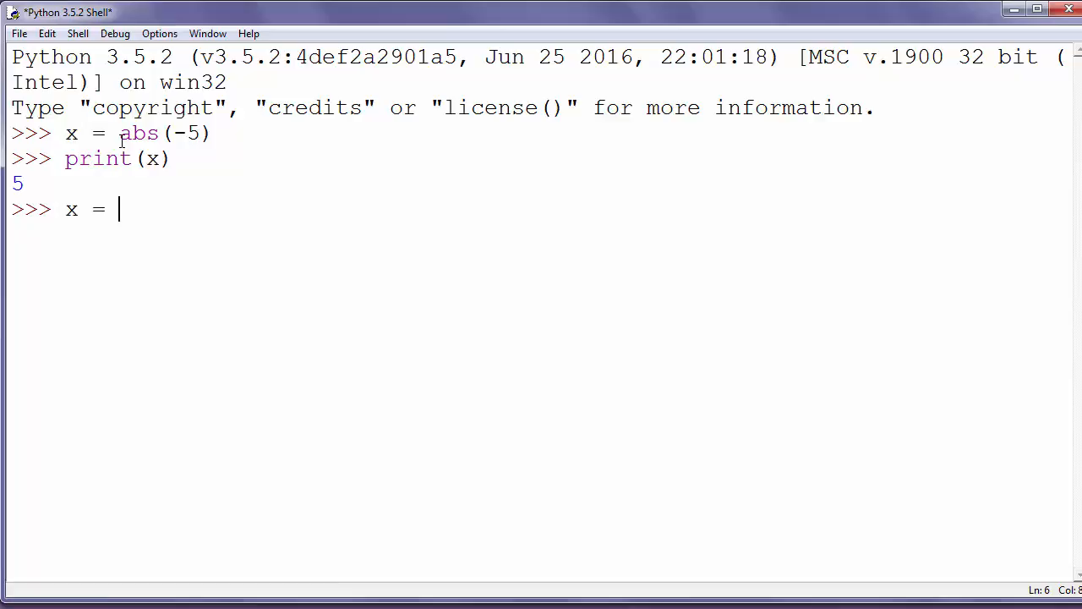
pyautogui.write('a')
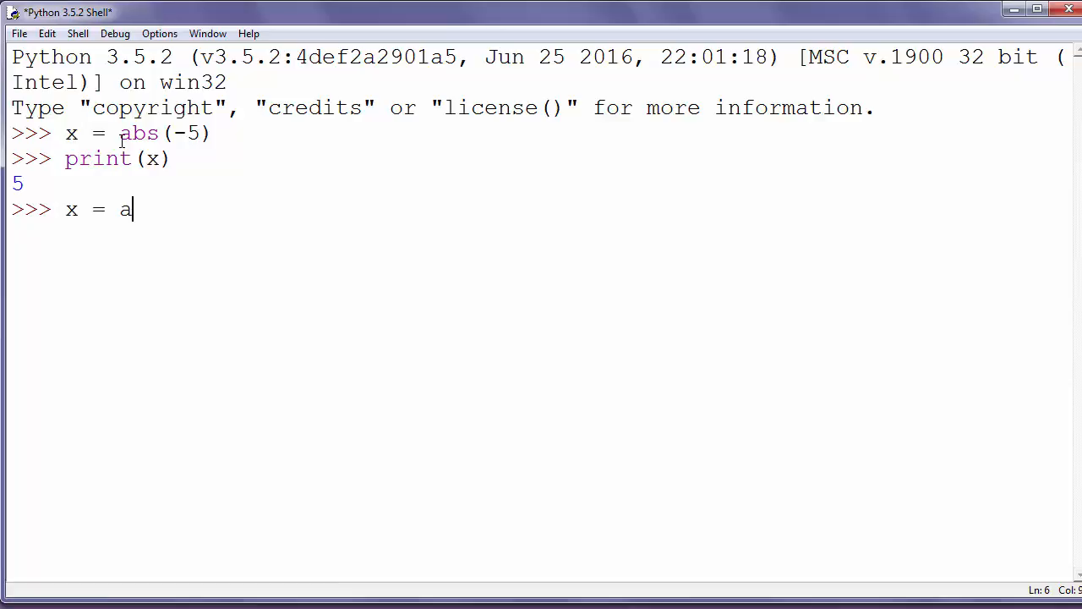
pyautogui.write('bs)')
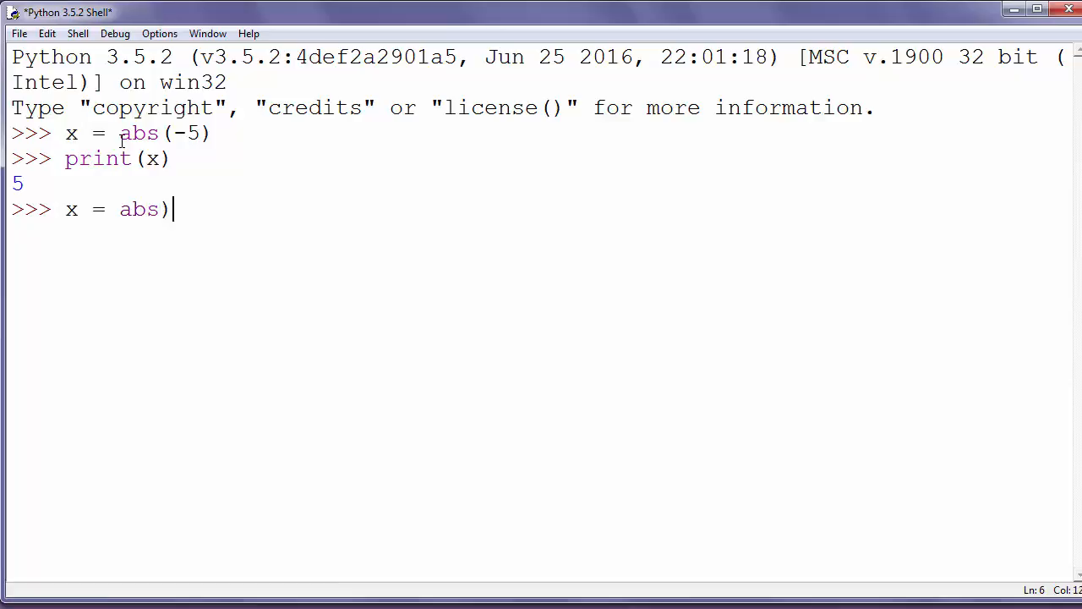
pyautogui.write('(5')
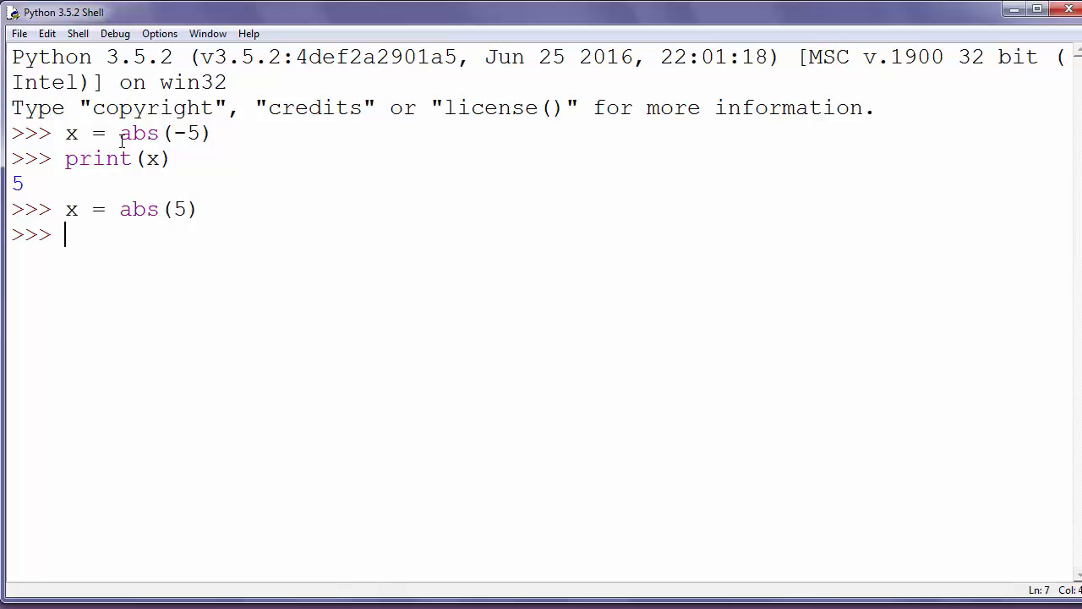
pyautogui.write('print(x')
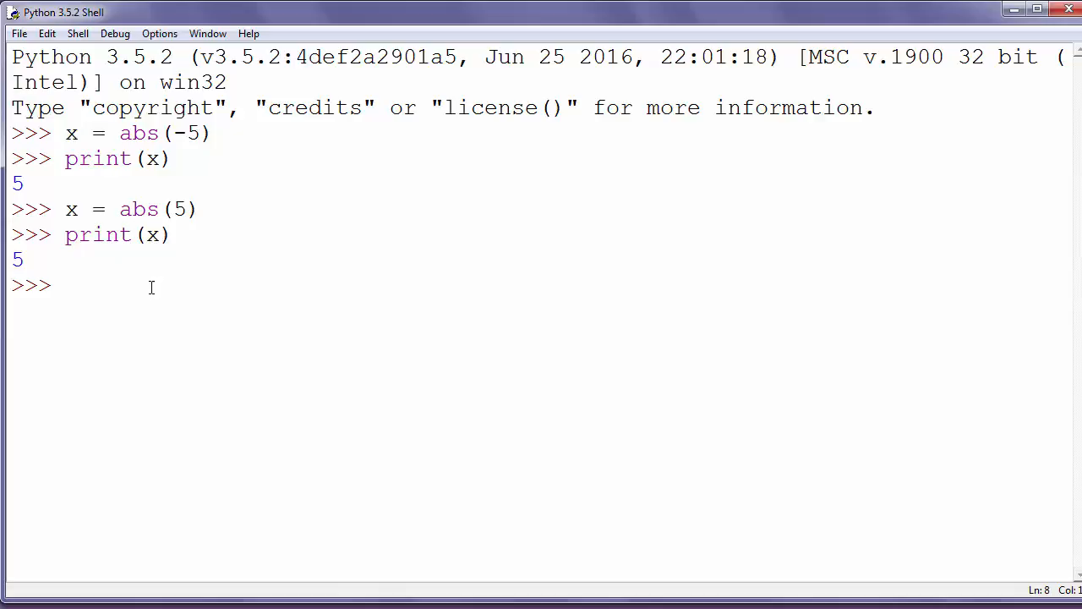
# Run print(abs(2-3.4)) to get 1.4, then begin the y assignment.
pyautogui.write('pri')
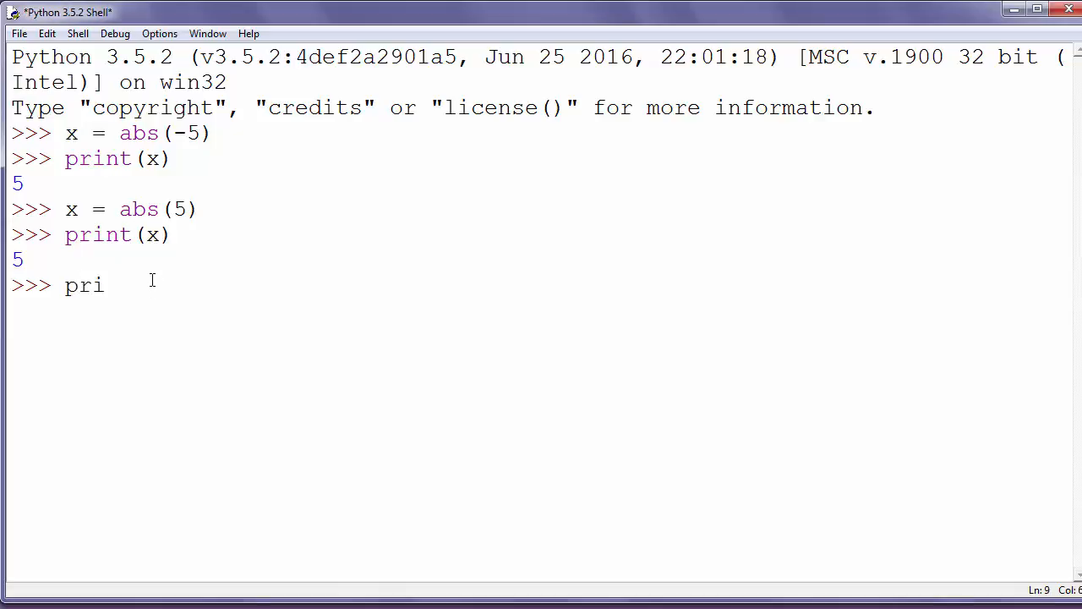
pyautogui.write('nt(a')
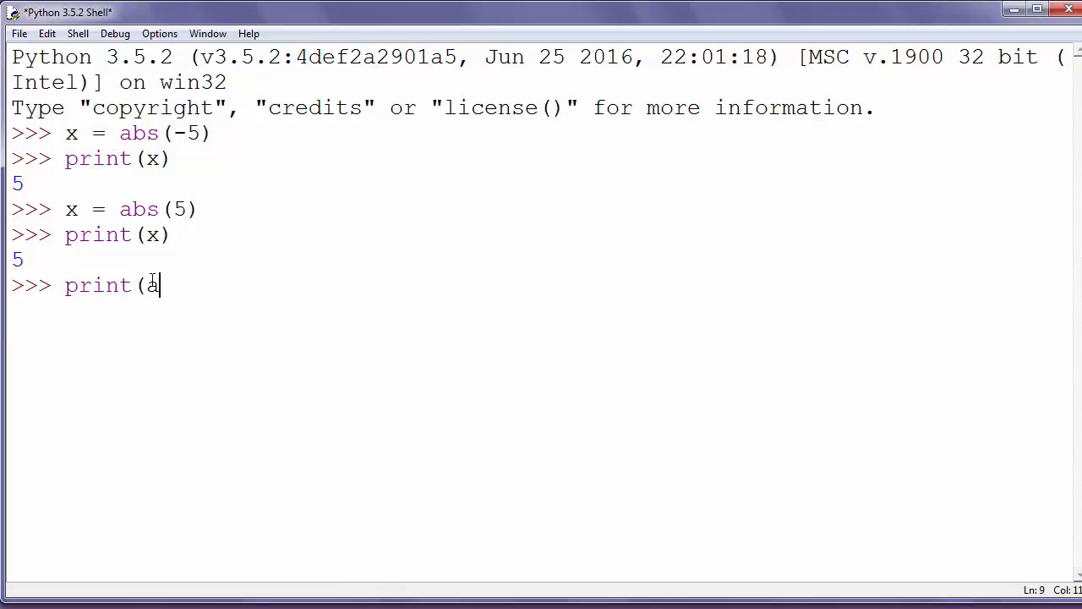
pyautogui.write('bs(')
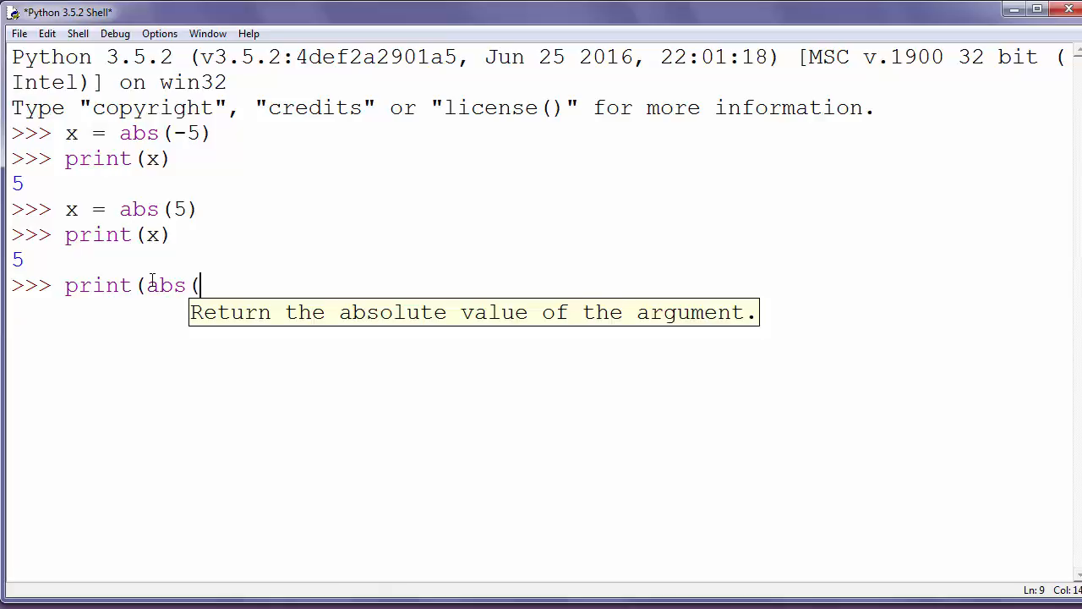
pyautogui.write('2')
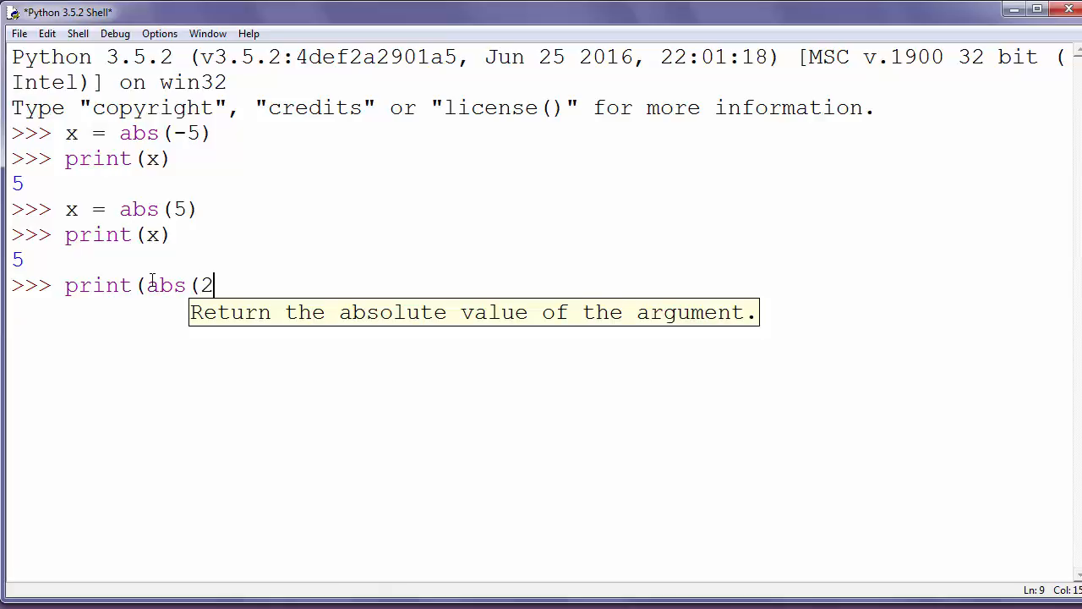
pyautogui.write('-3')
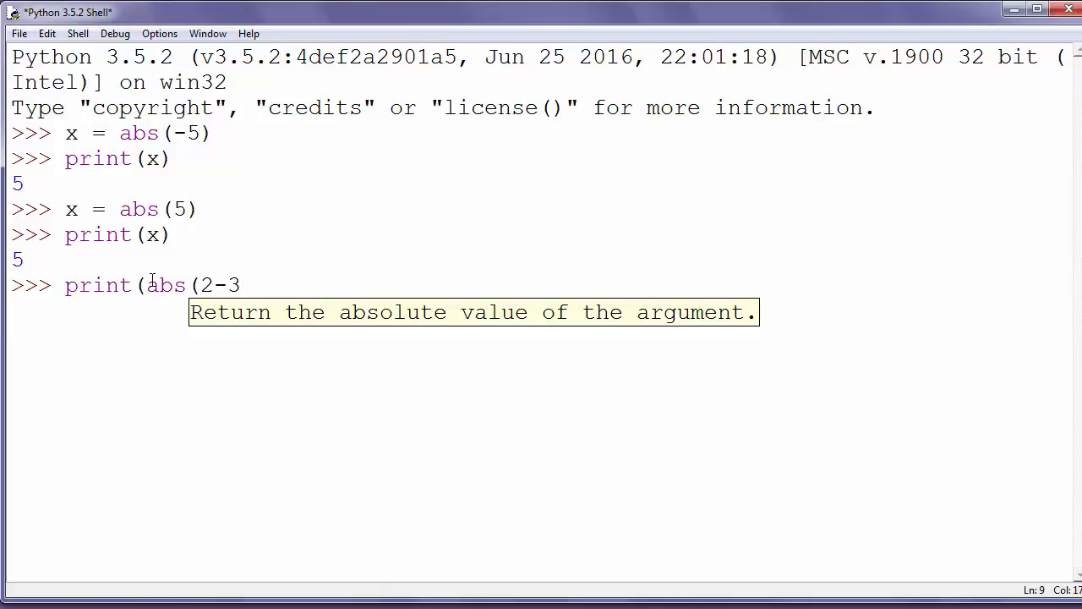
pyautogui.write('.')
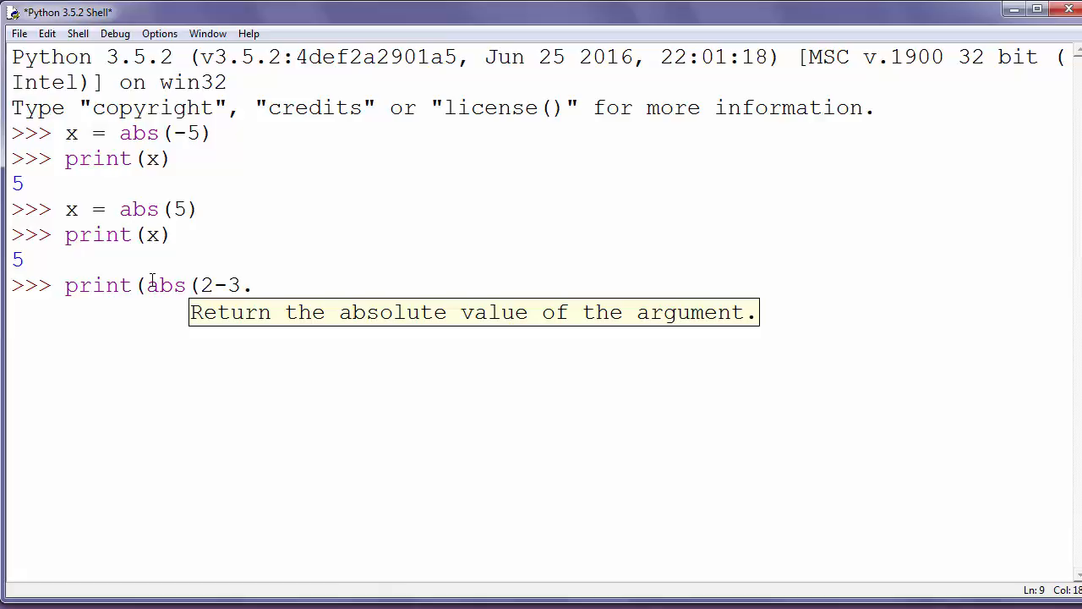
pyautogui.write('4))')
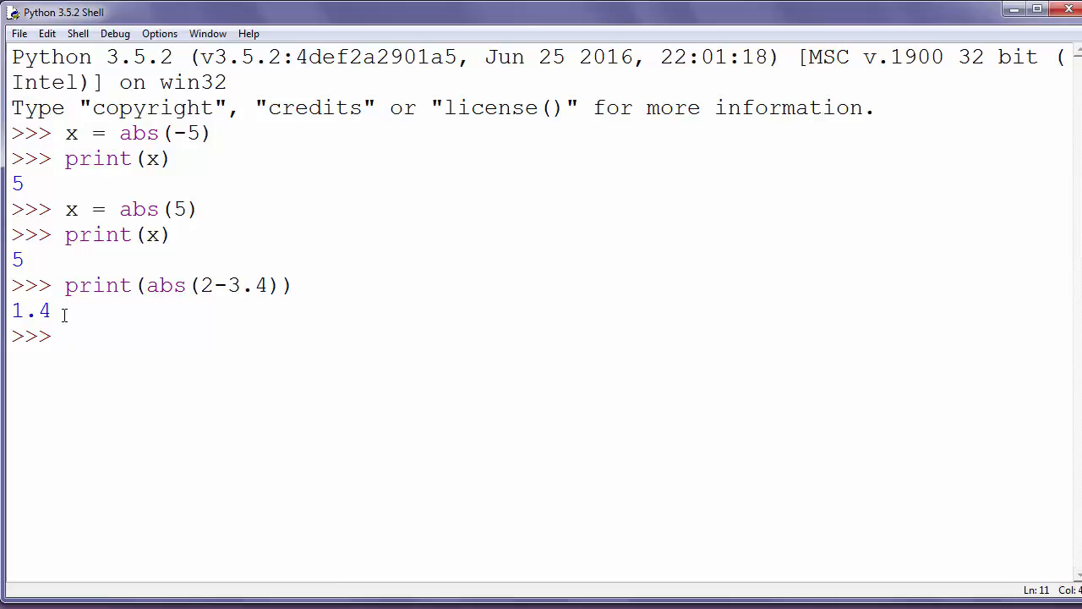
pyautogui.write('y')
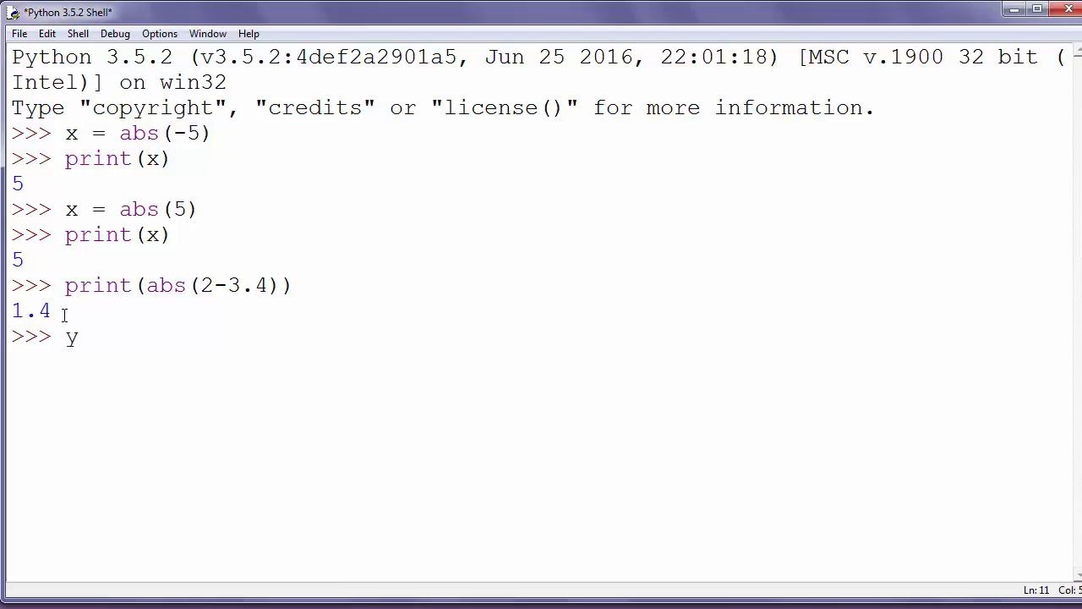
# Set y = 3 and assign x = abs(y).
pyautogui.write('=3')
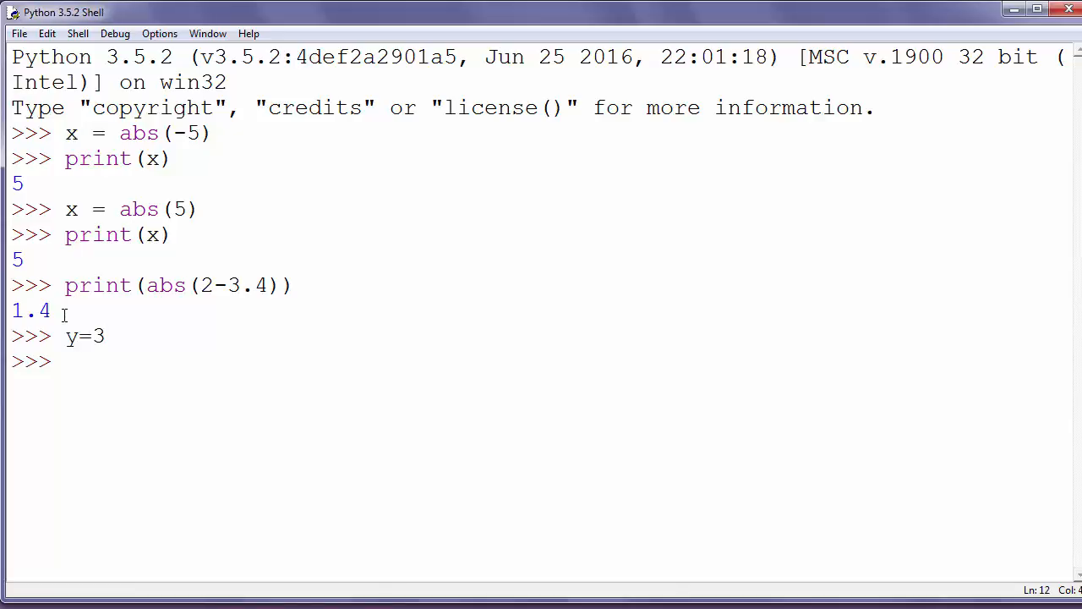
pyautogui.write('x')
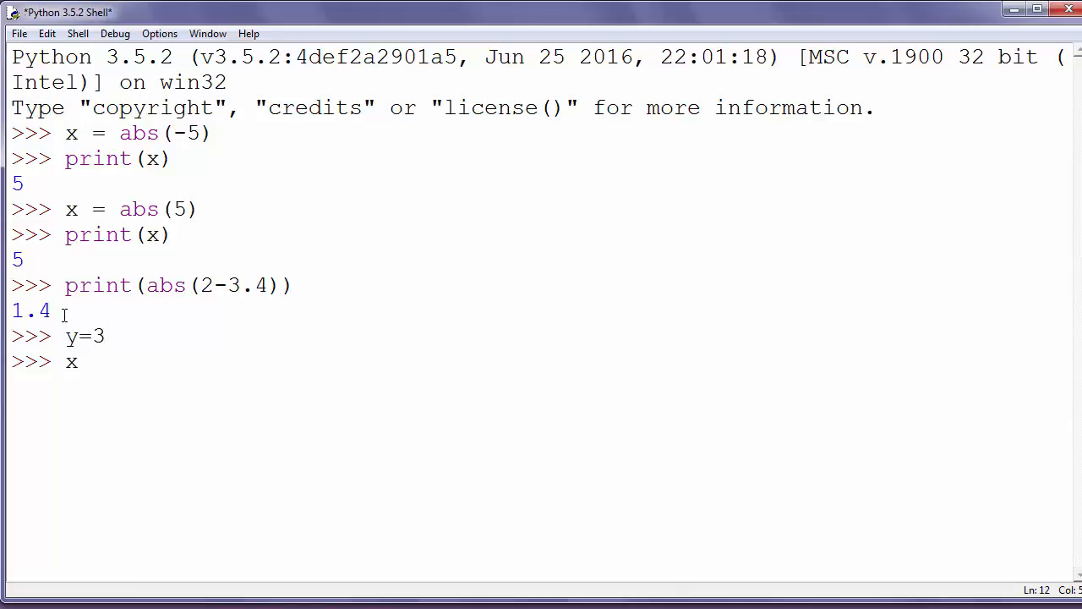
pyautogui.write('= abs')
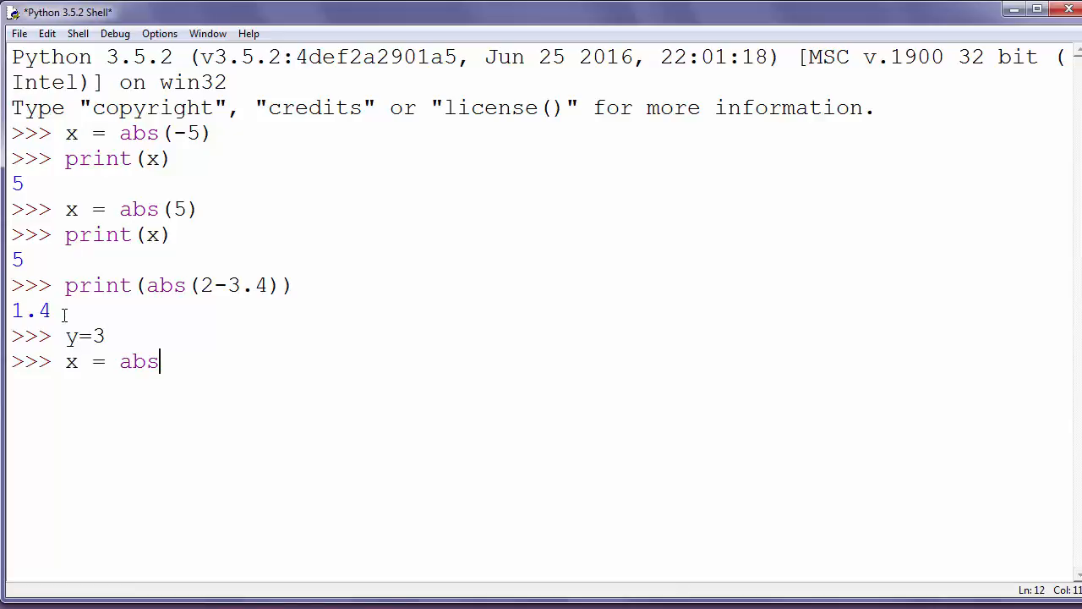
pyautogui.write('(y')
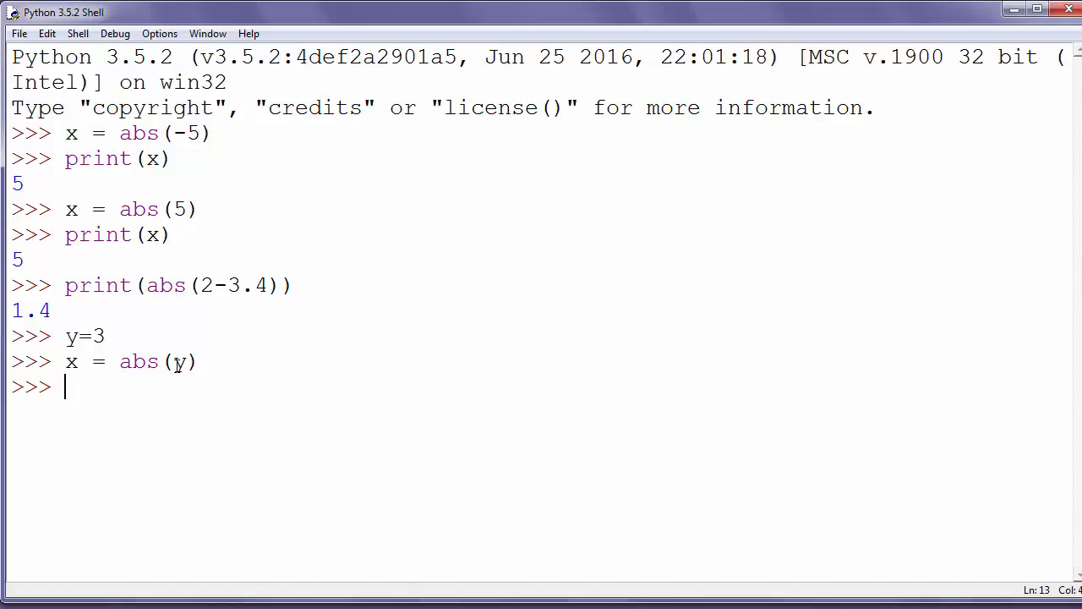
pyautogui.doubleClick(179, 362)
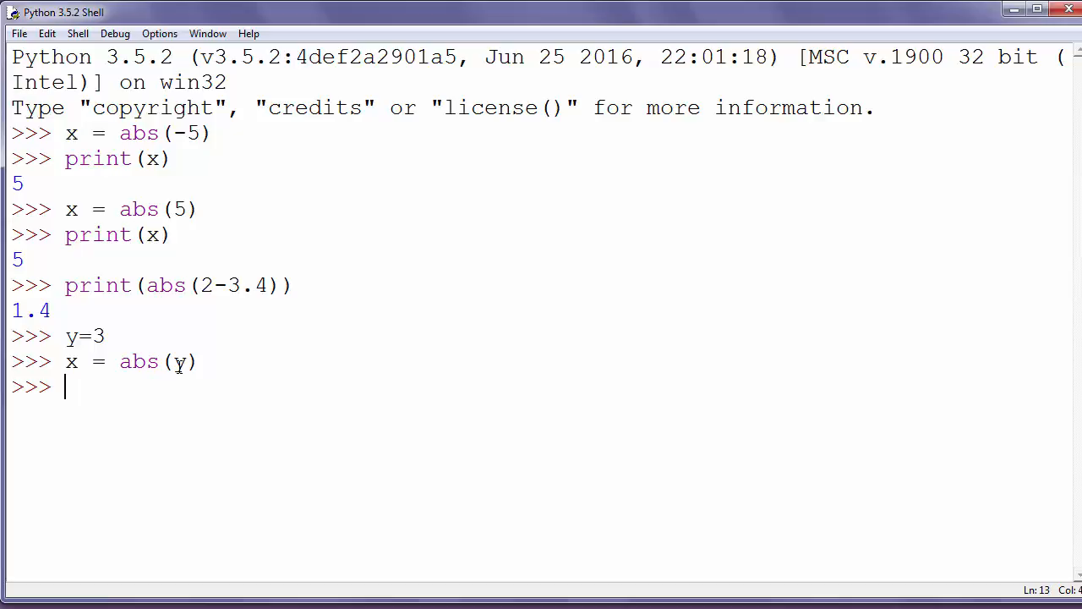
# Assign ballPosition = -2 and playerPosition = 3.
pyautogui.write('ba')
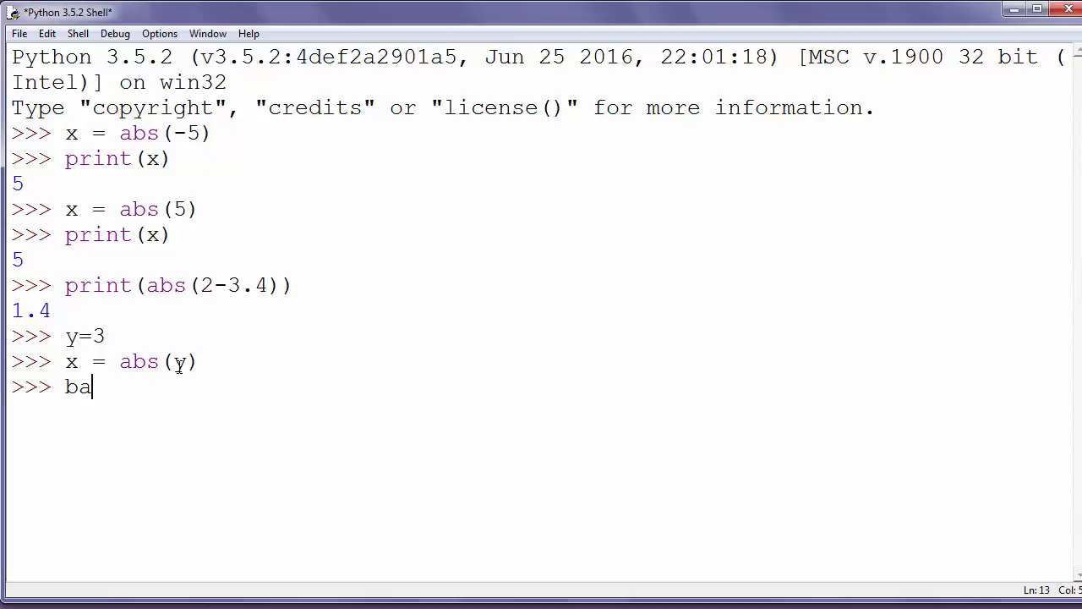
pyautogui.write('llPositi')
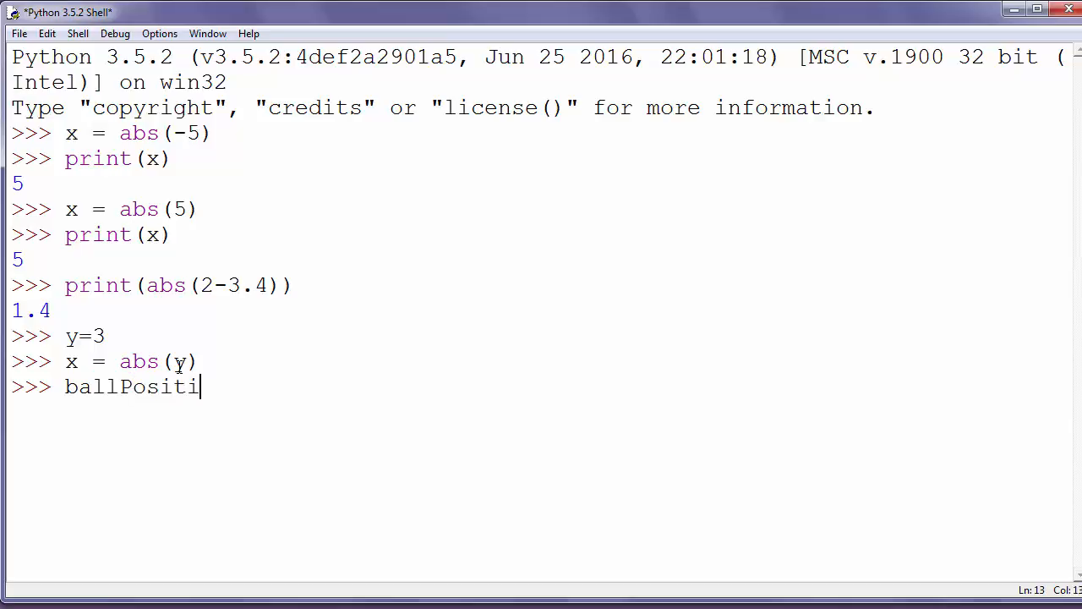
pyautogui.write('on = -2')
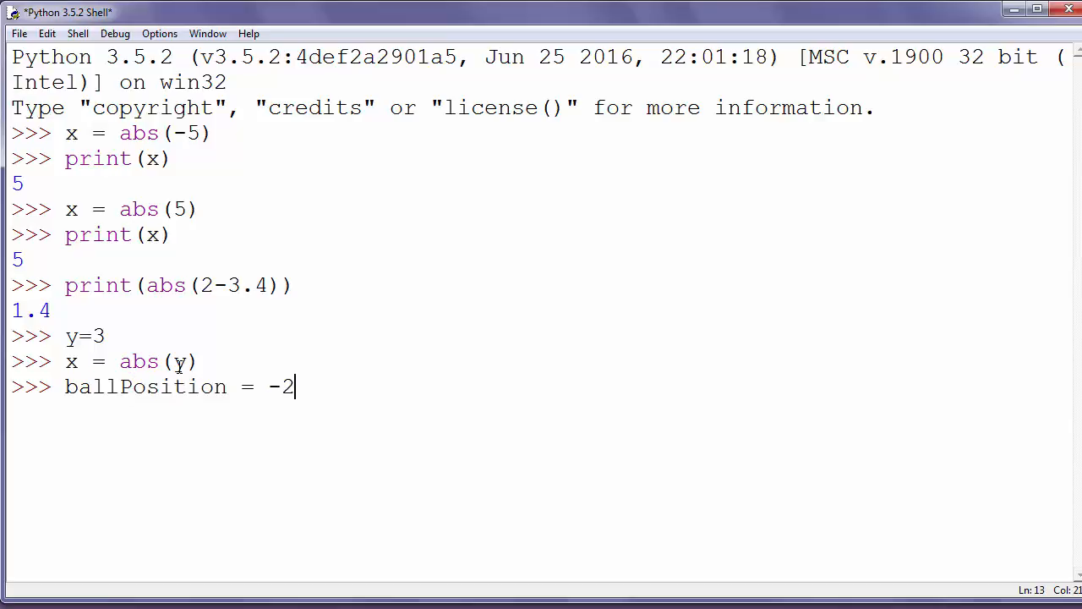
pyautogui.write('pl')
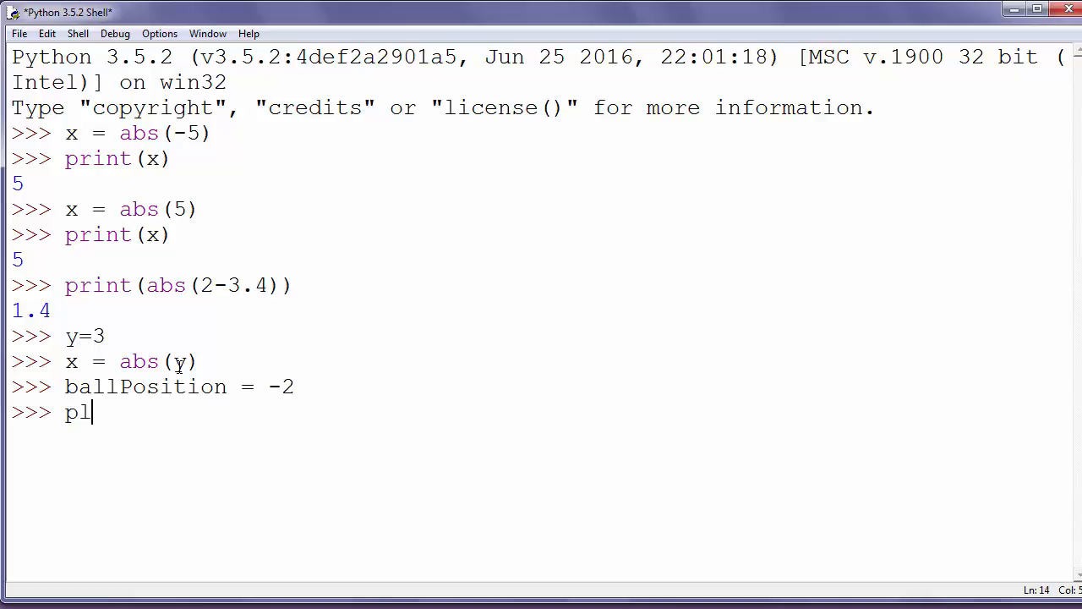
pyautogui.write('ayerPo')
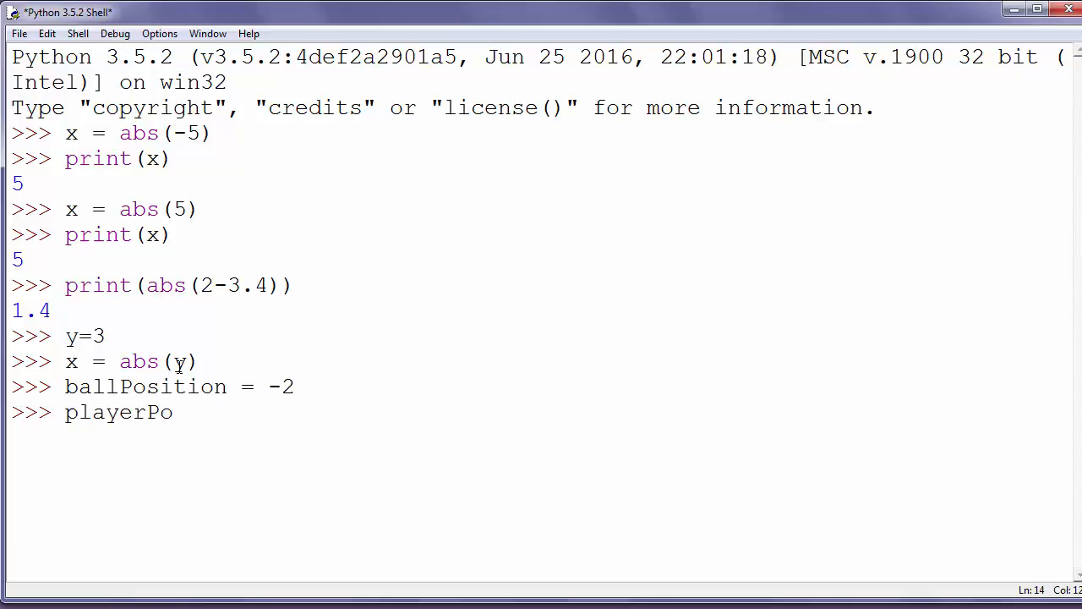
pyautogui.write('sition =')
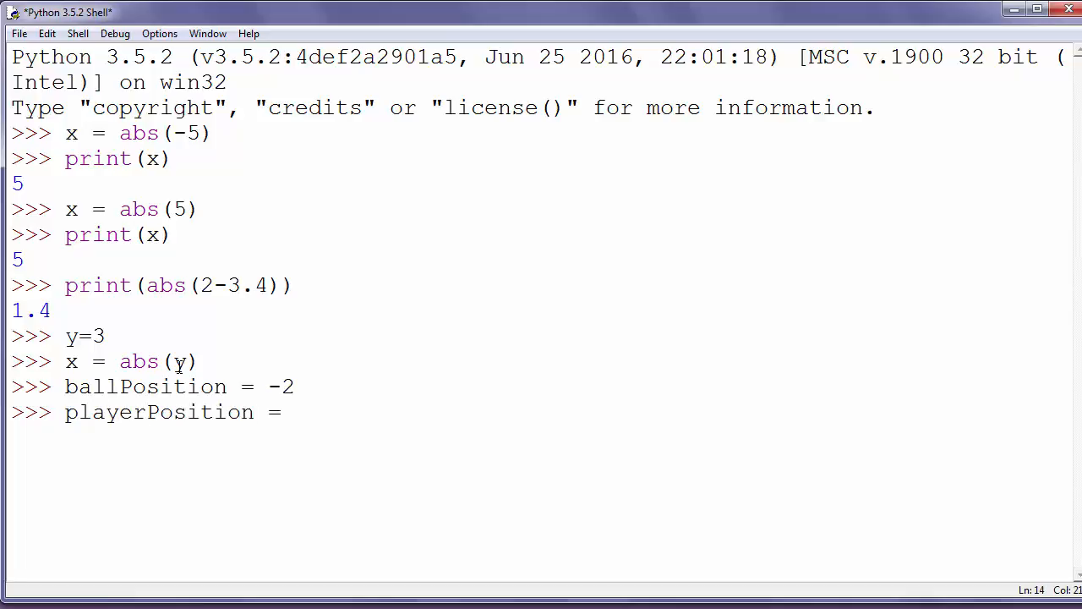
pyautogui.write('3')
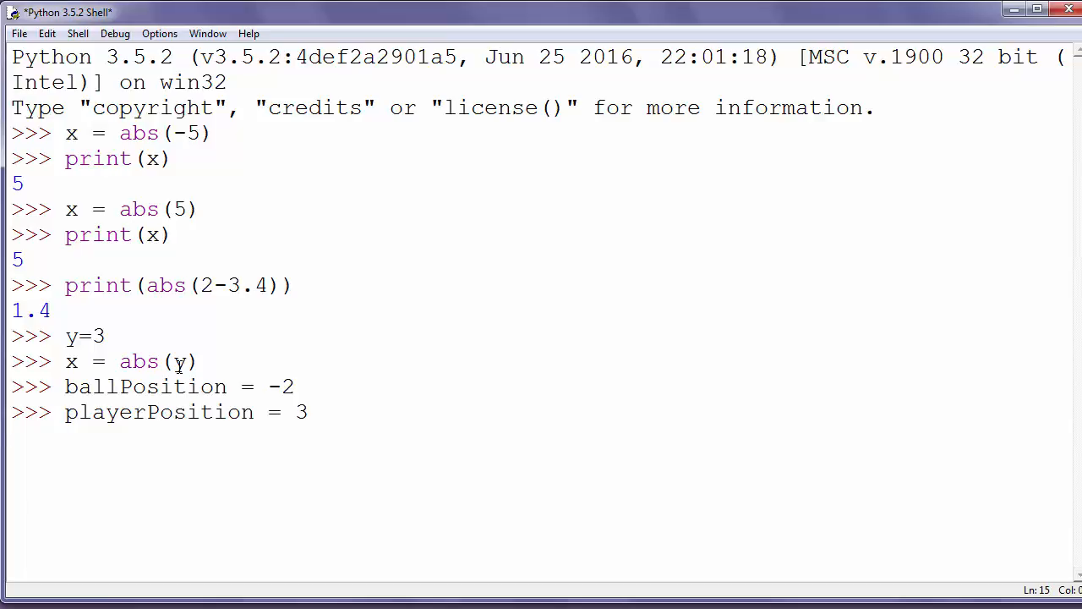
# Compute distance = abs(ballPosition) + abs(playerPosition) and begin print(distance).
pyautogui.write('distance =')
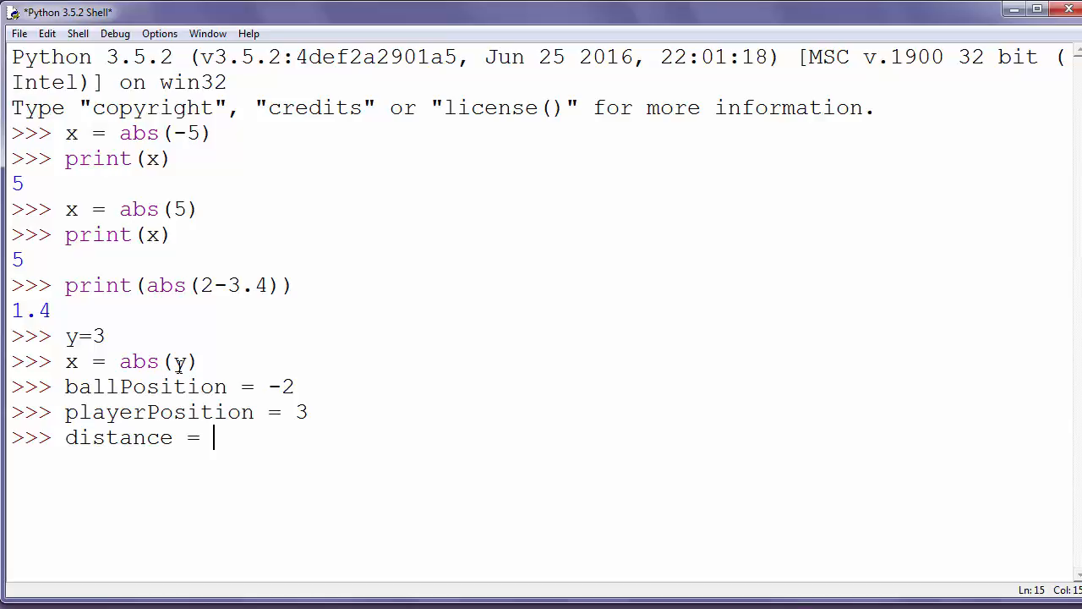
pyautogui.write('abs')
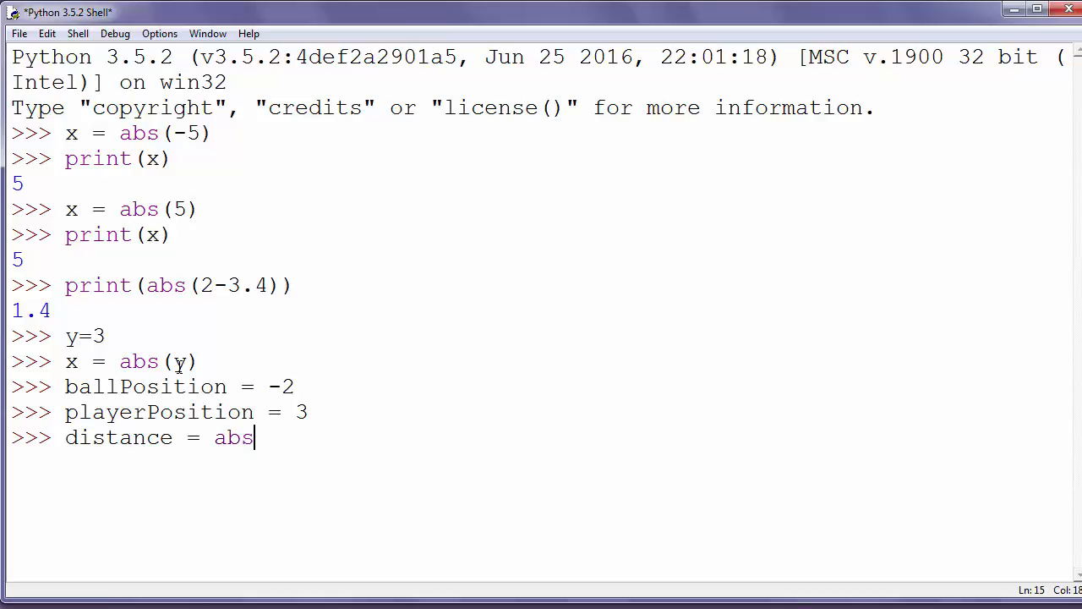
pyautogui.write('(ballPoi')
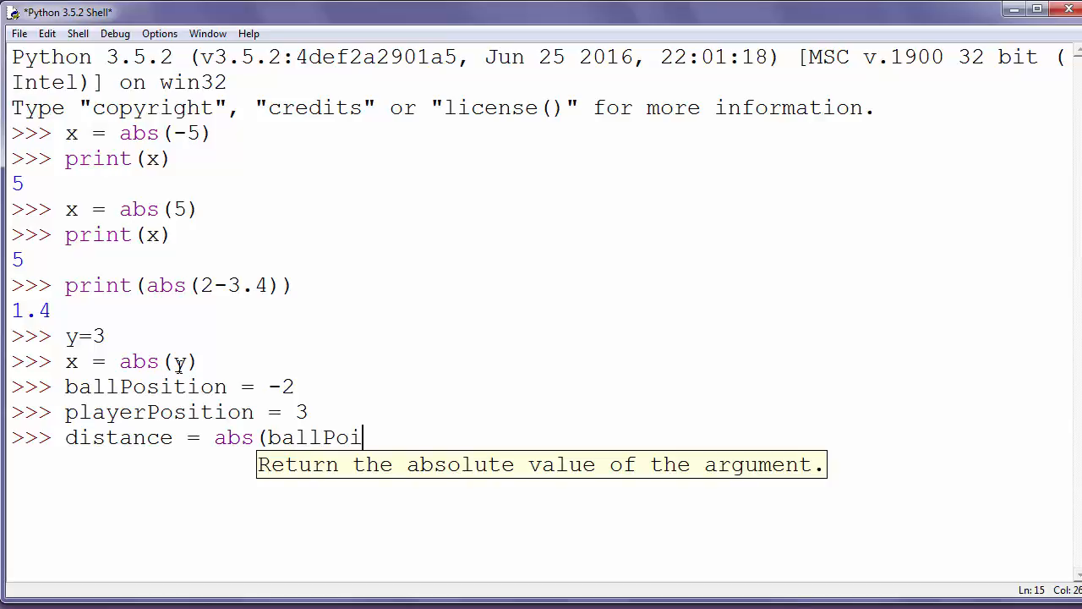
pyautogui.write('sition')
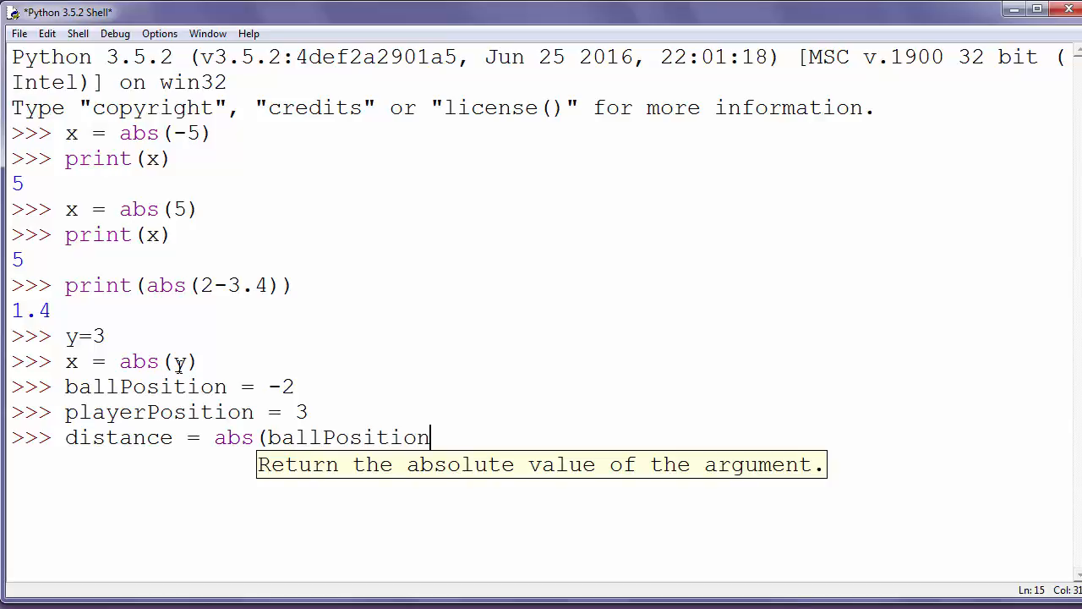
pyautogui.write(') + avb')
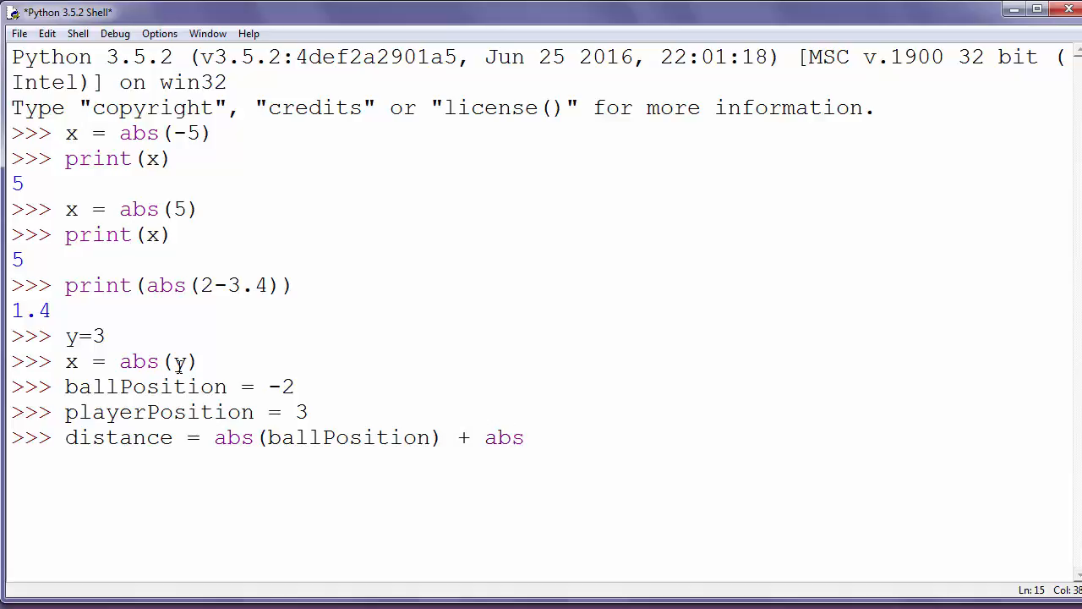
pyautogui.write('(player')
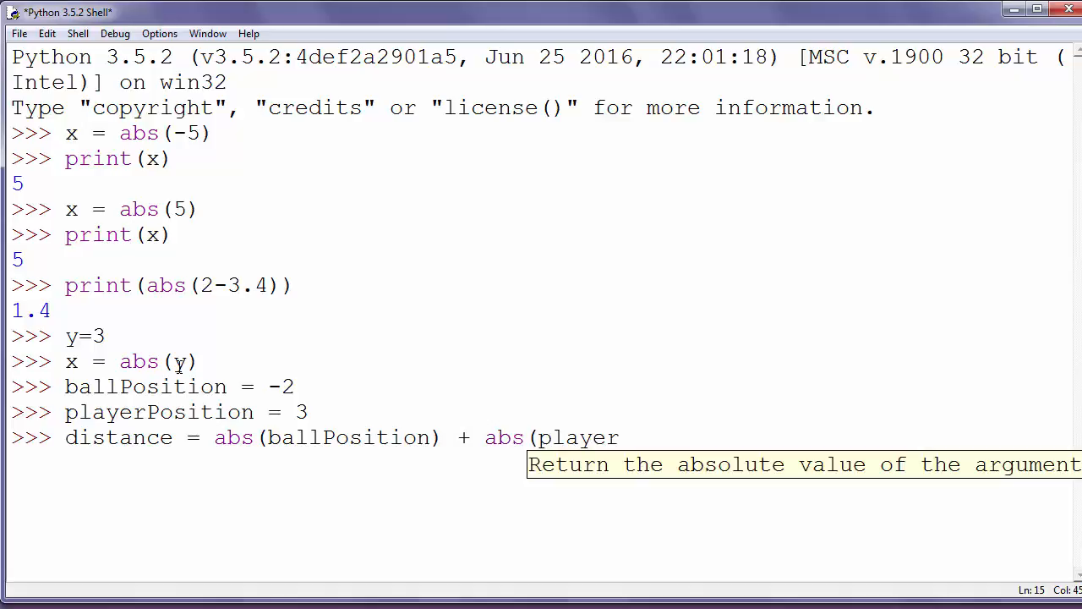
pyautogui.write('Position')
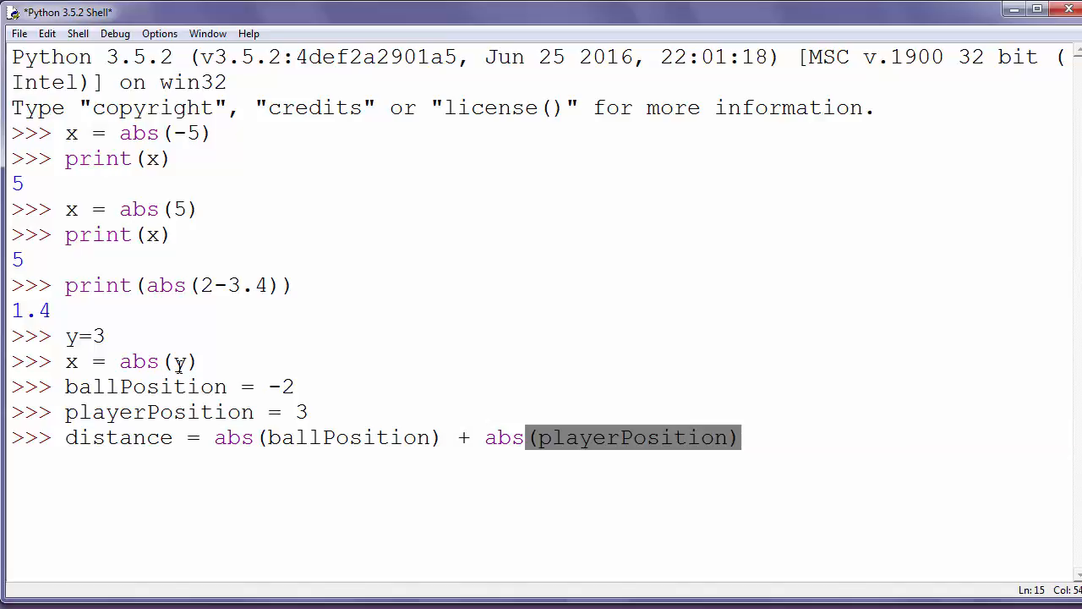
pyautogui.write('prin')
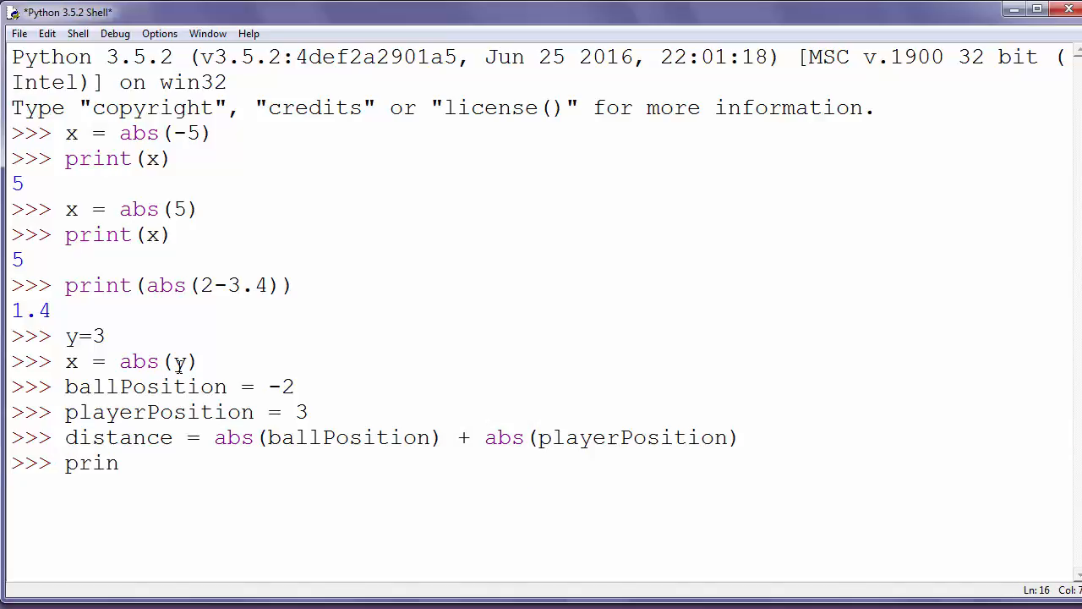
pyautogui.write('t(distan')
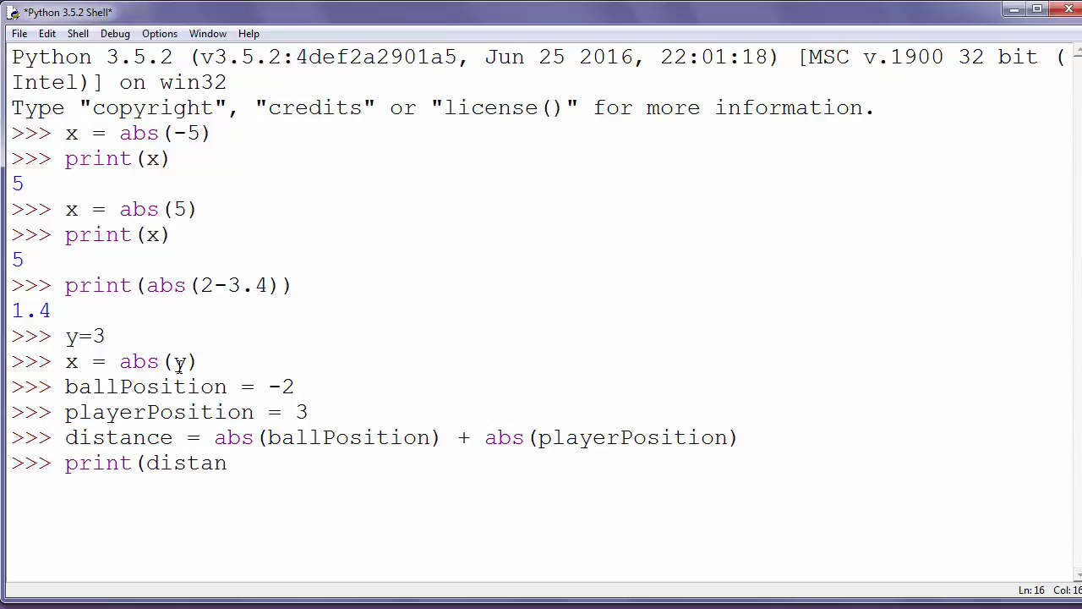